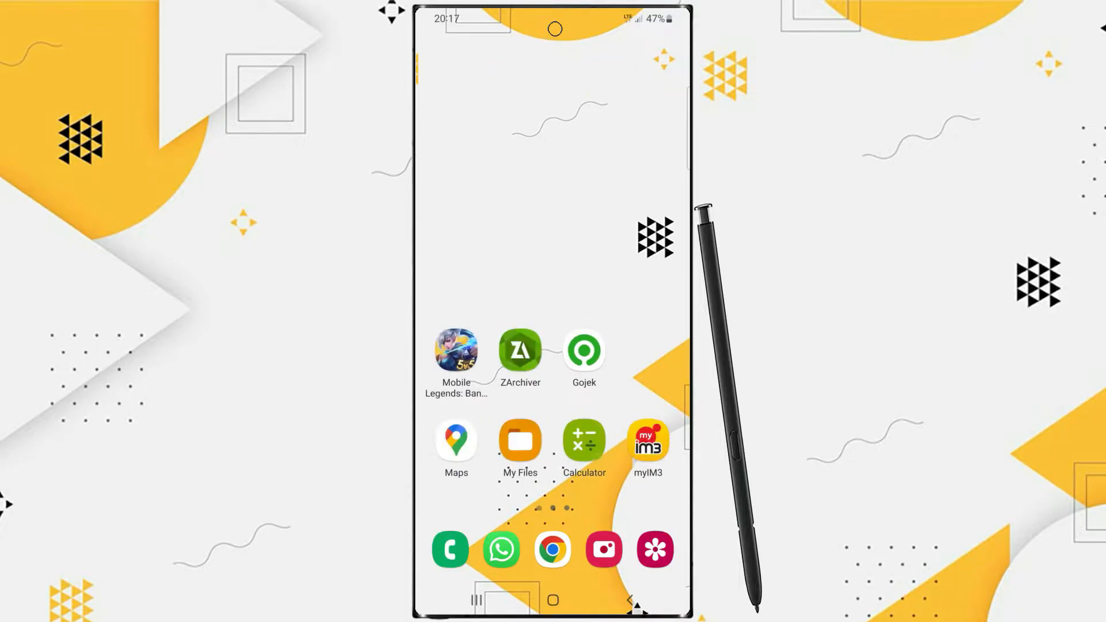
- Swipe up from the home screen to reveal the app drawer
scroll(left, 3)
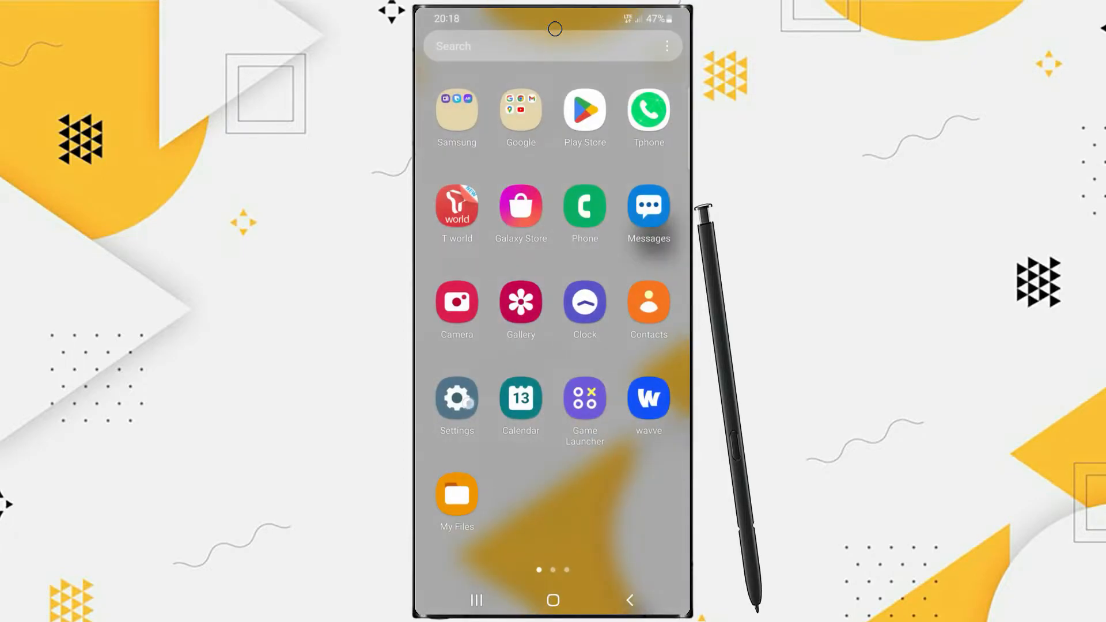
- Launch Settings and go to the Sounds and vibration page
click(456, 397)
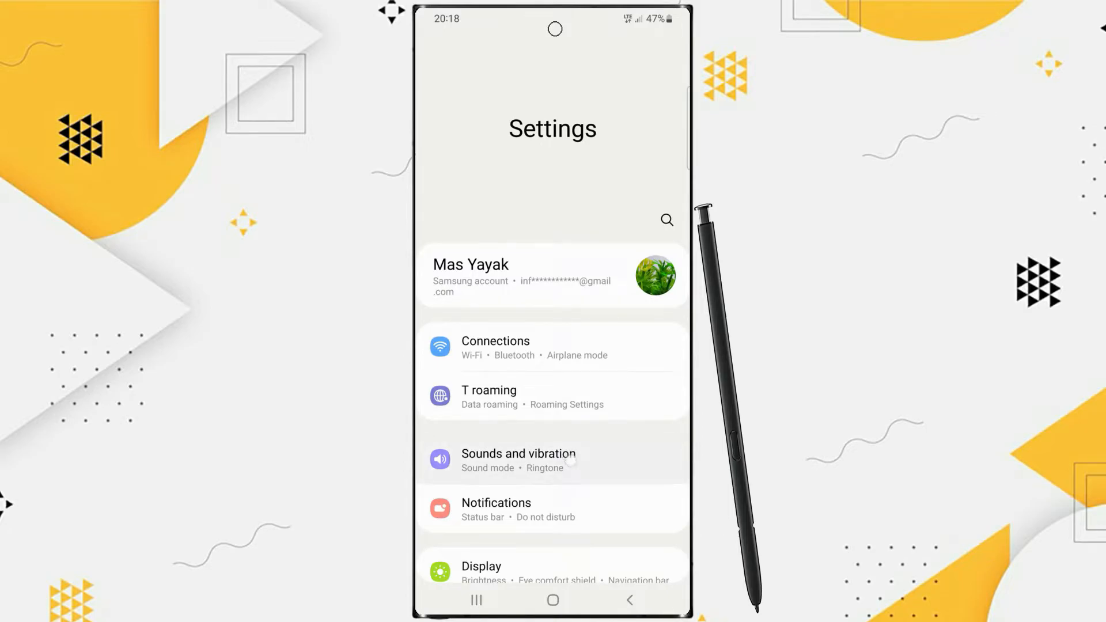
click(519, 460)
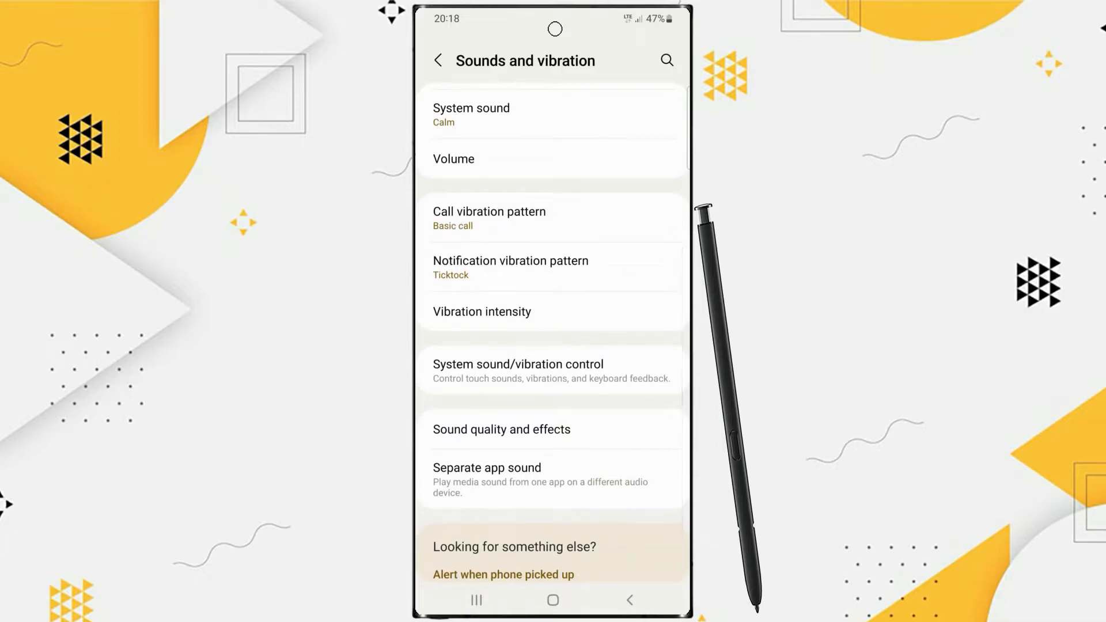
click(553, 364)
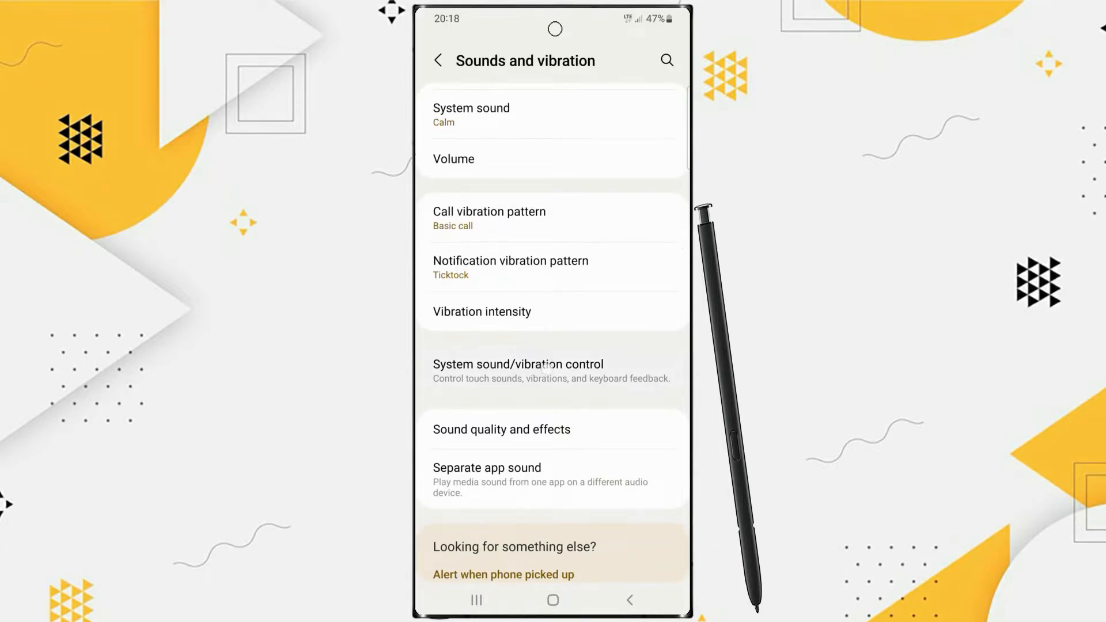
- Under System sound/vibration control, switch off Samsung Keyboard vibration, then go back
click(518, 365)
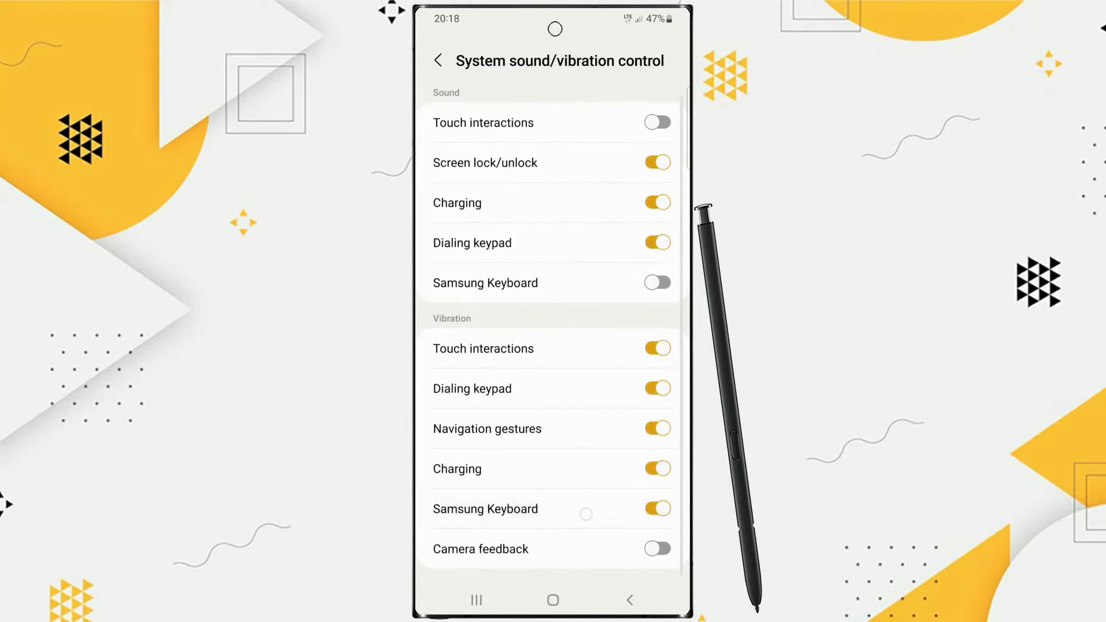
click(655, 509)
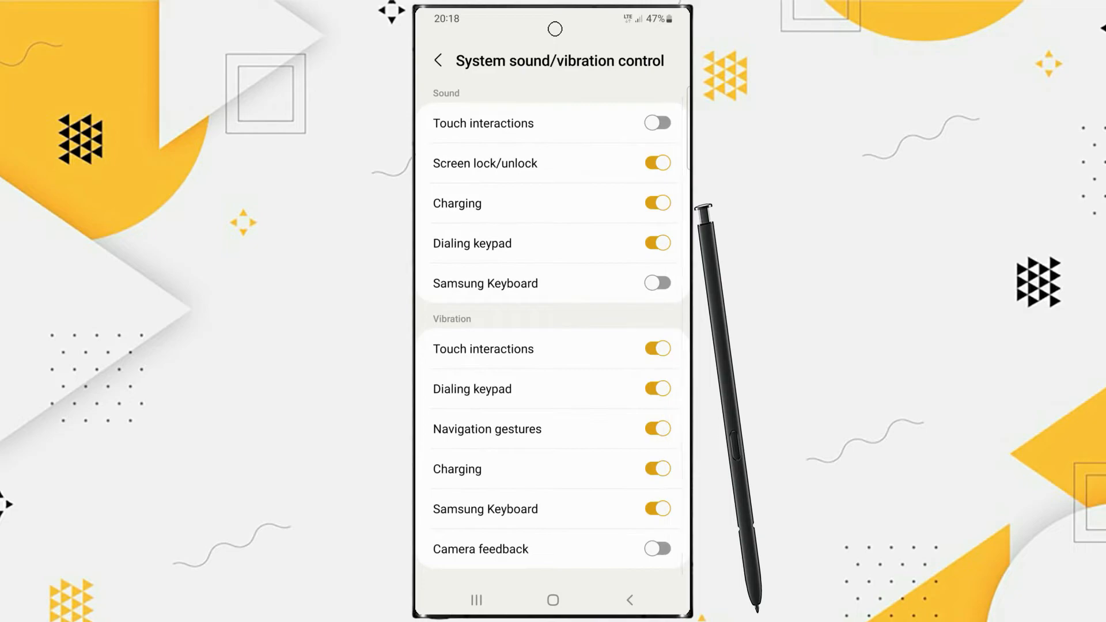
click(657, 509)
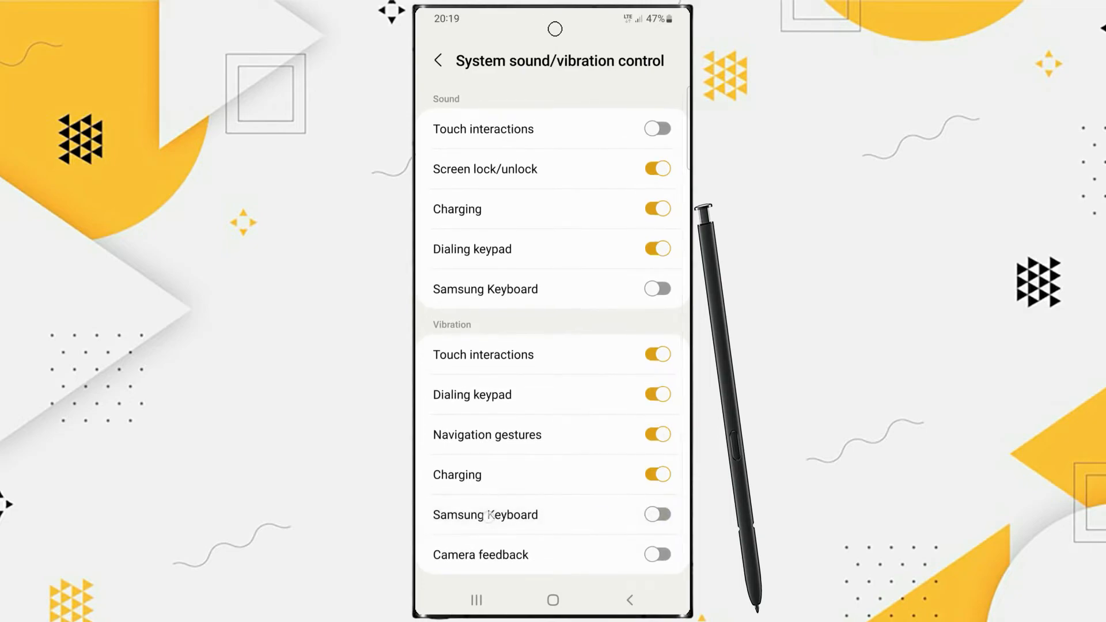
click(657, 514)
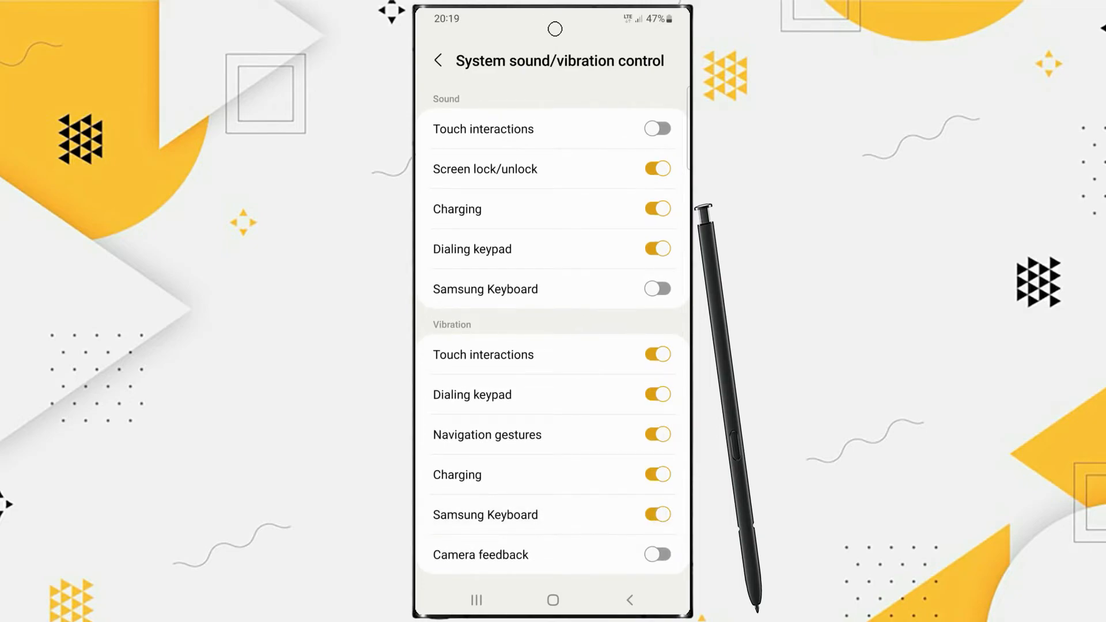
click(656, 515)
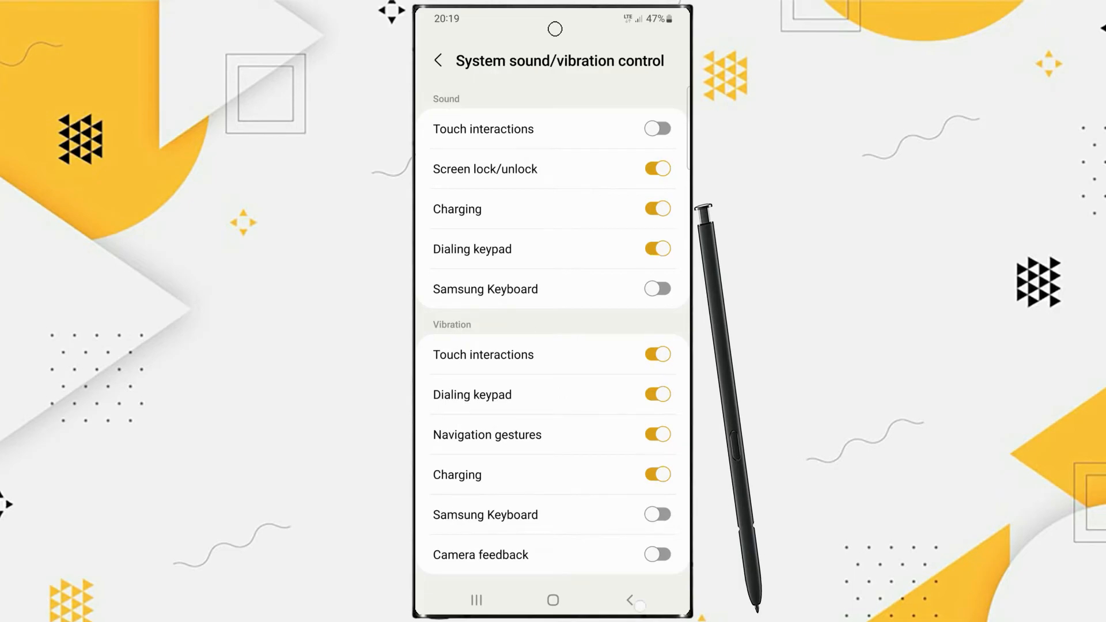
click(438, 60)
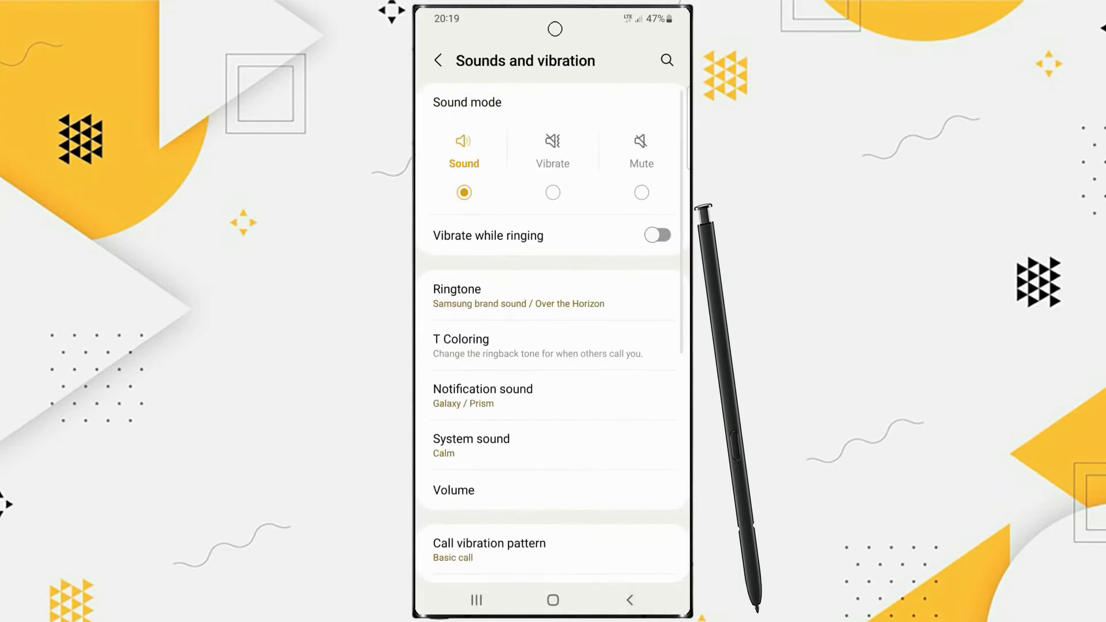